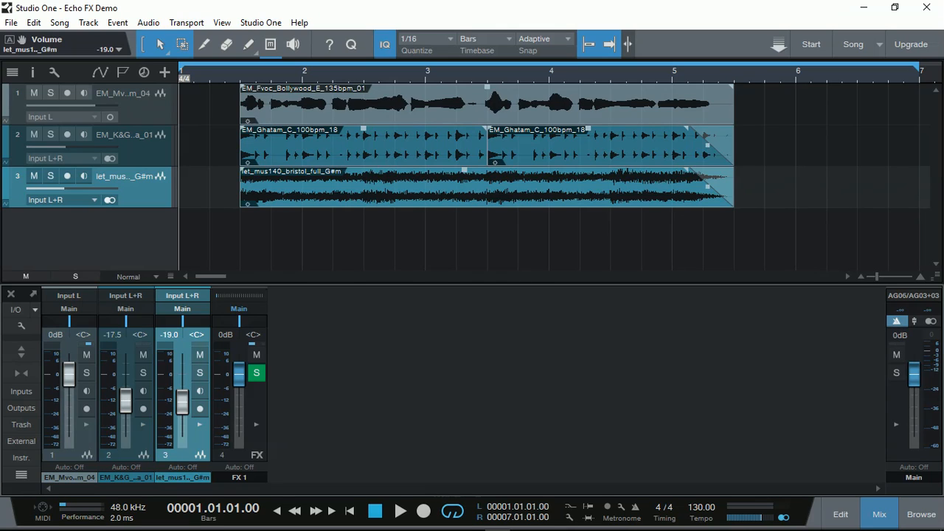
pyautogui.moveTo(540, 121)
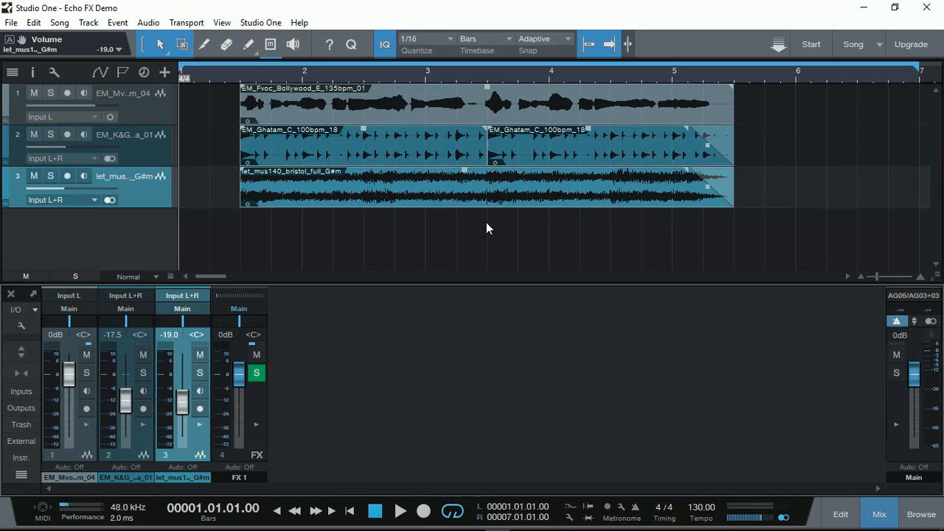
# - Expand the FX 1 channel's Inserts to show the Beat Delay editor with its Channel Strip follower
pyautogui.click(401, 511)
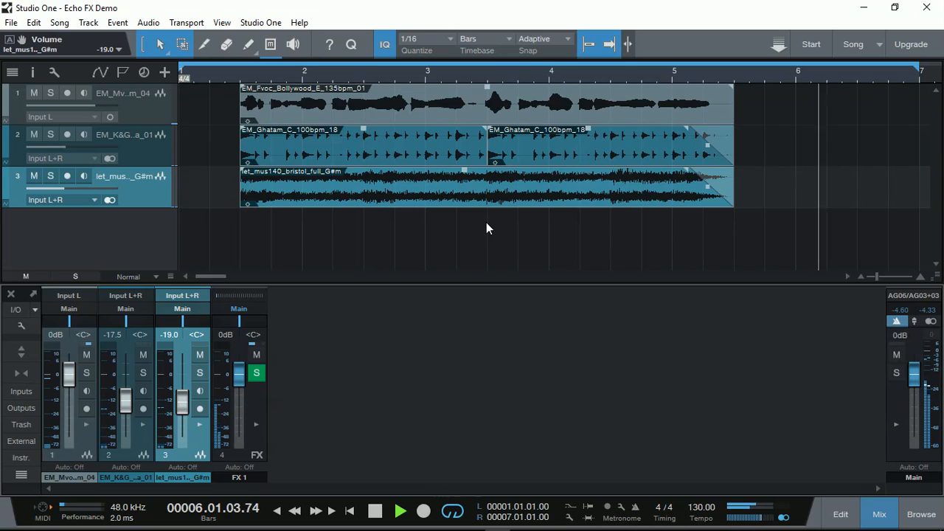
pyautogui.click(400, 511)
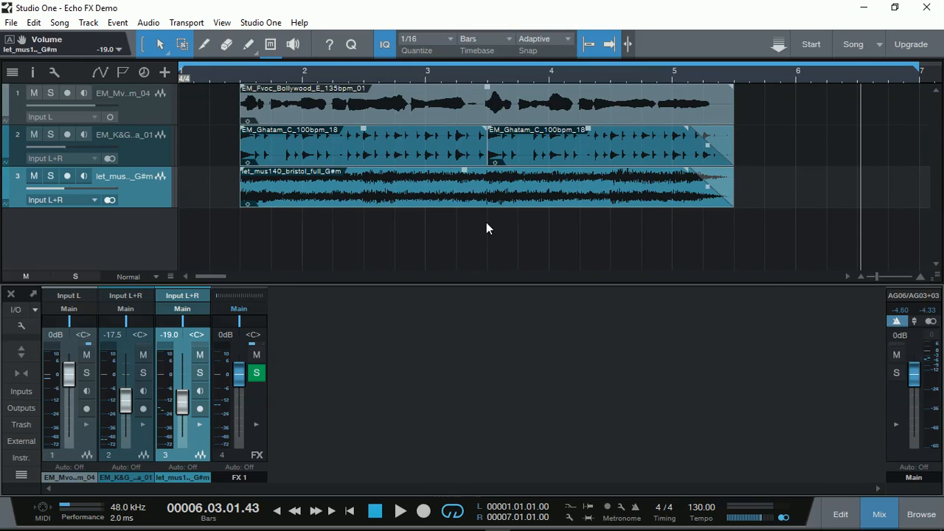
pyautogui.click(6, 125)
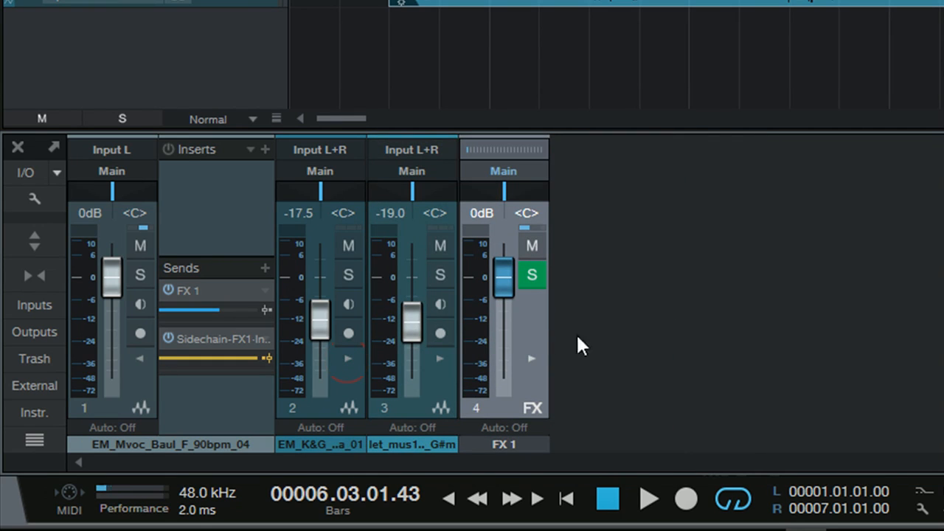
pyautogui.moveTo(224, 243)
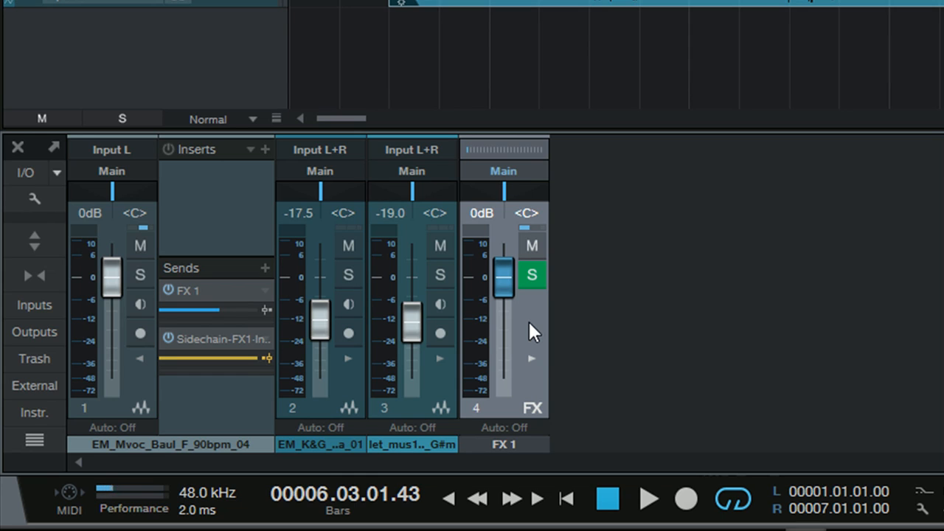
pyautogui.moveTo(535, 372)
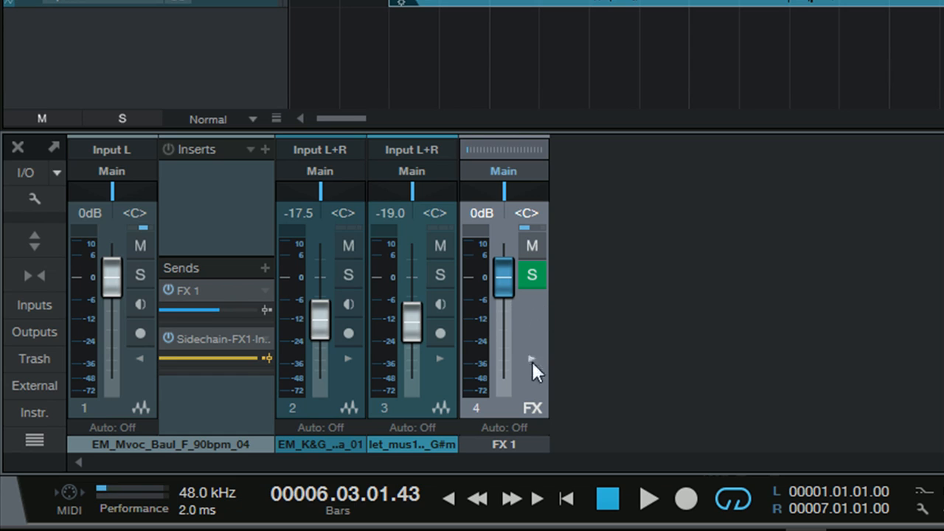
pyautogui.moveTo(533, 360)
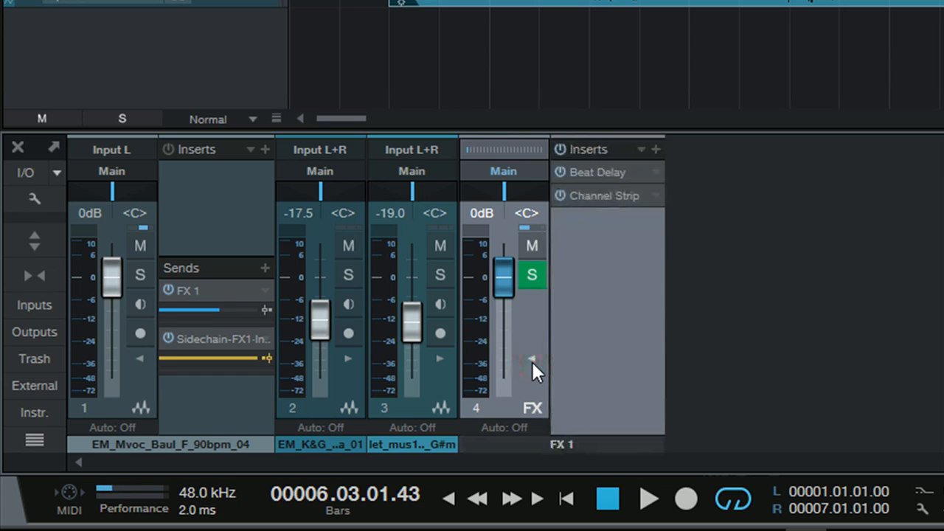
pyautogui.moveTo(598, 180)
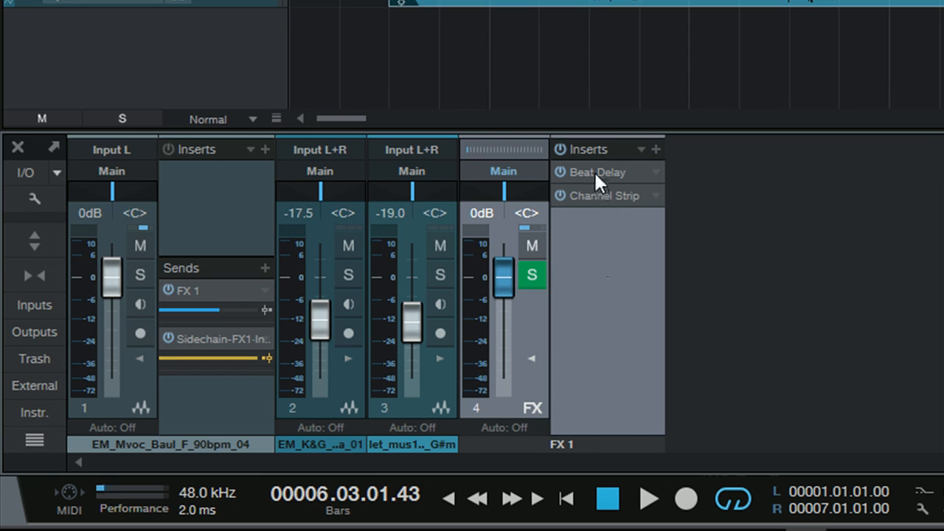
pyautogui.moveTo(604, 205)
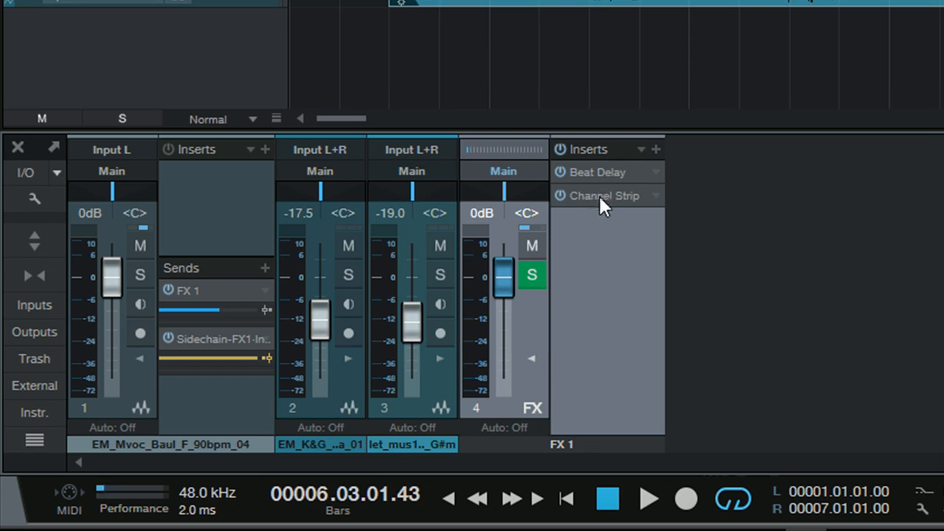
pyautogui.moveTo(568, 208)
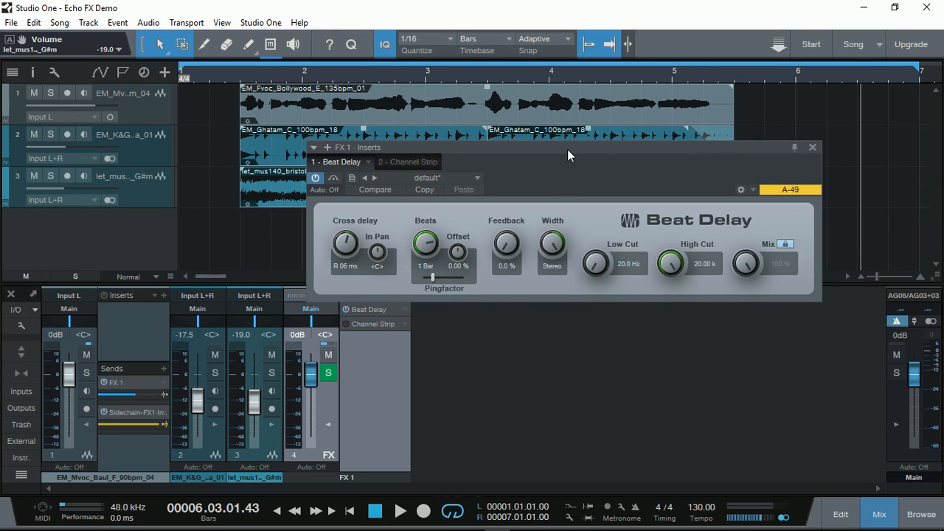
pyautogui.moveTo(427, 275)
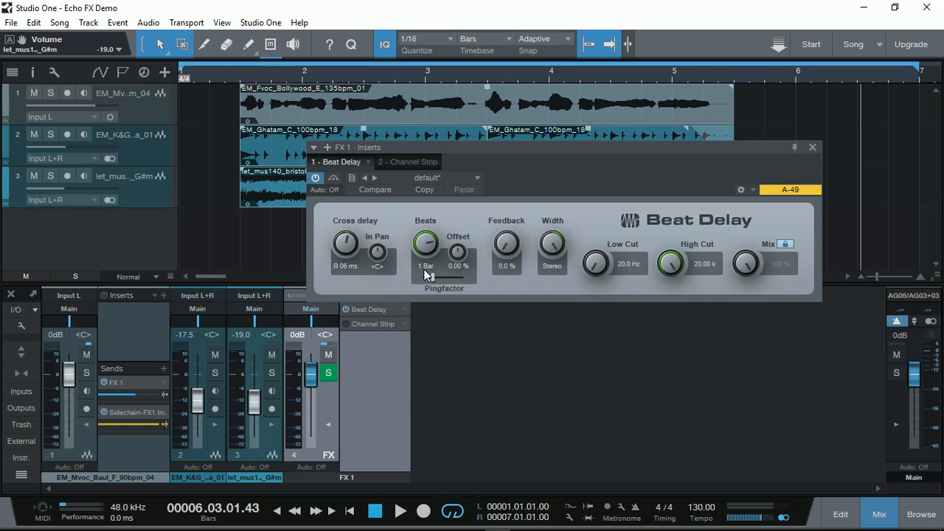
pyautogui.moveTo(426, 273)
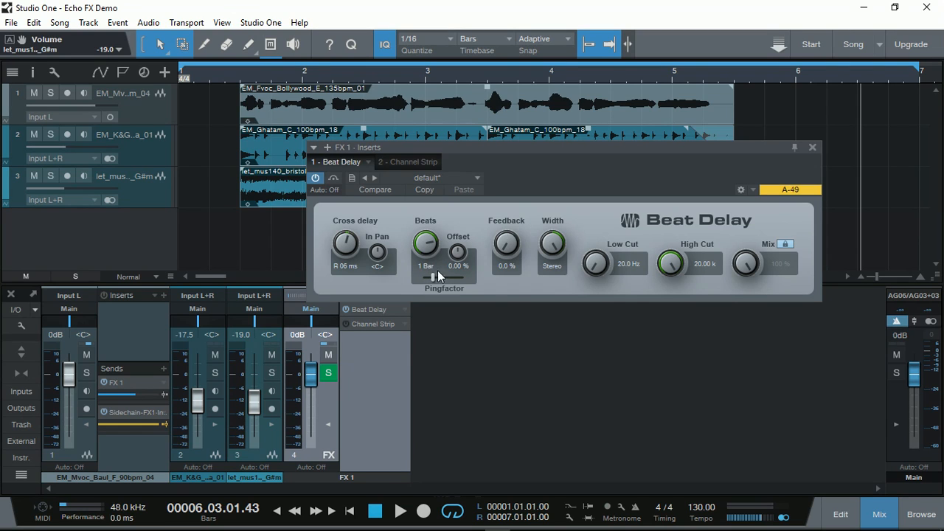
pyautogui.moveTo(764, 277)
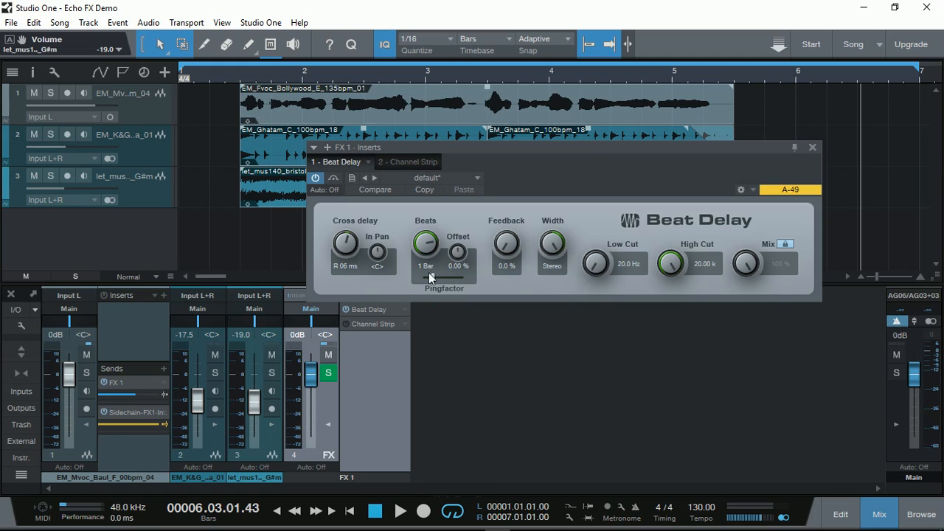
pyautogui.moveTo(342, 273)
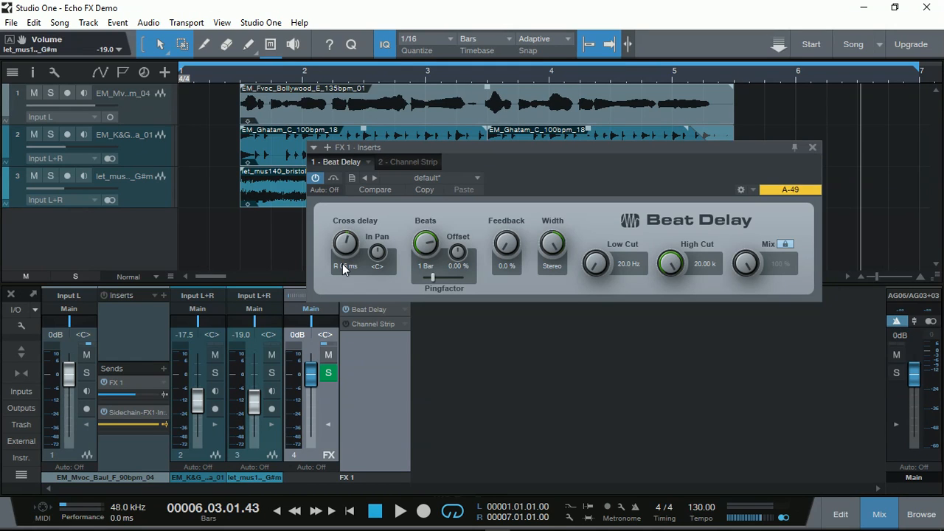
pyautogui.moveTo(464, 310)
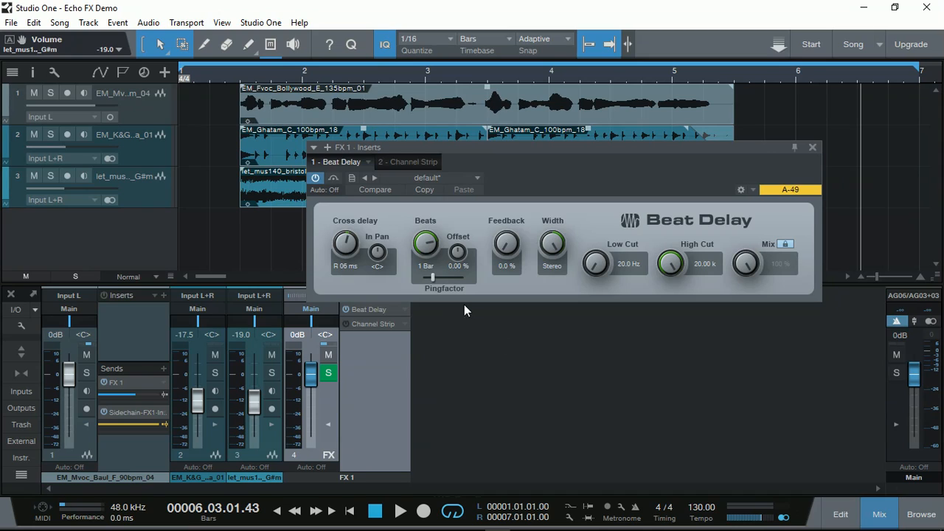
pyautogui.moveTo(434, 278)
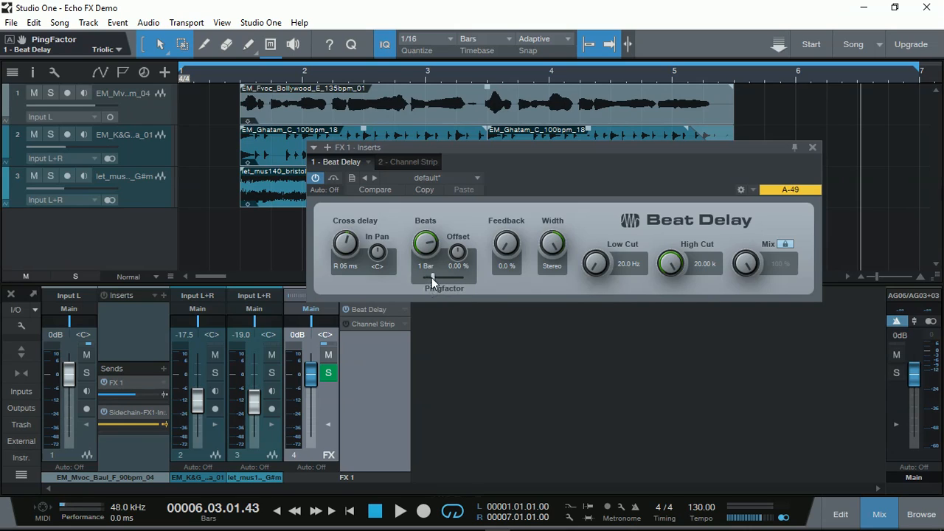
pyautogui.moveTo(434, 281)
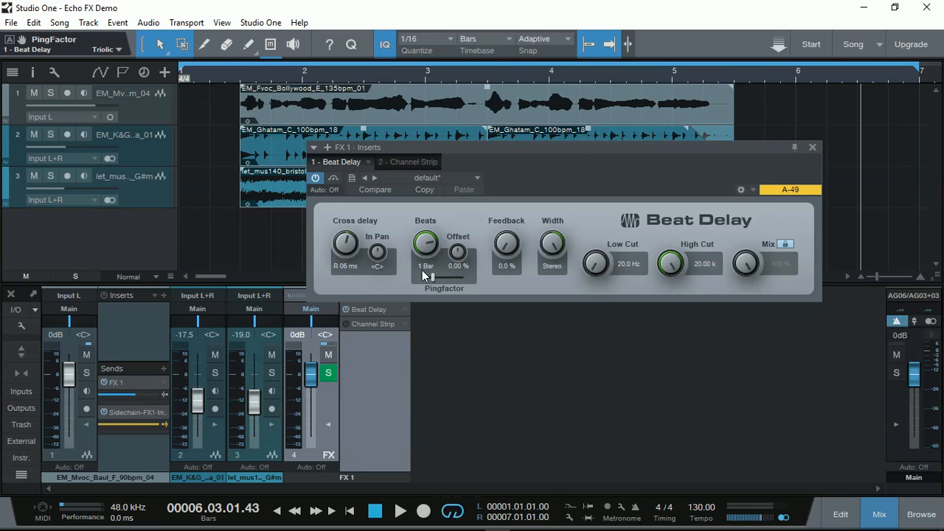
pyautogui.moveTo(466, 277)
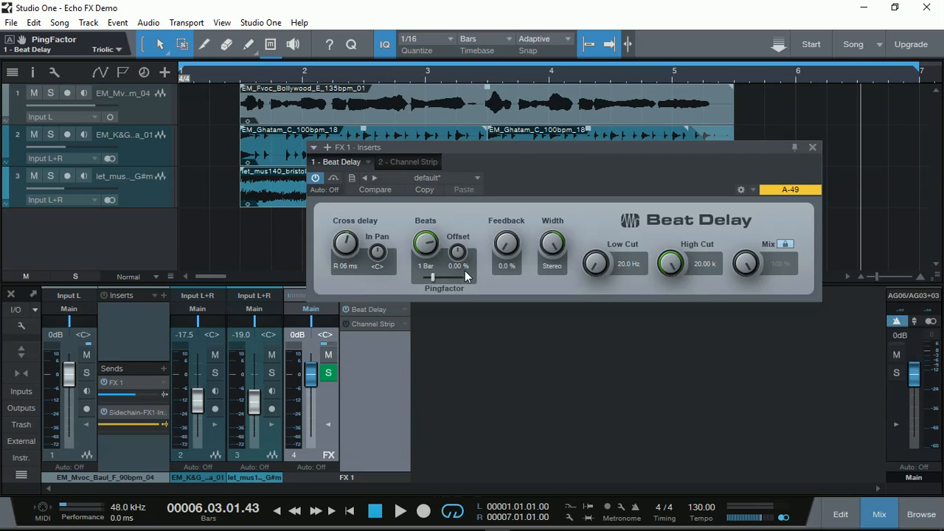
pyautogui.moveTo(658, 242)
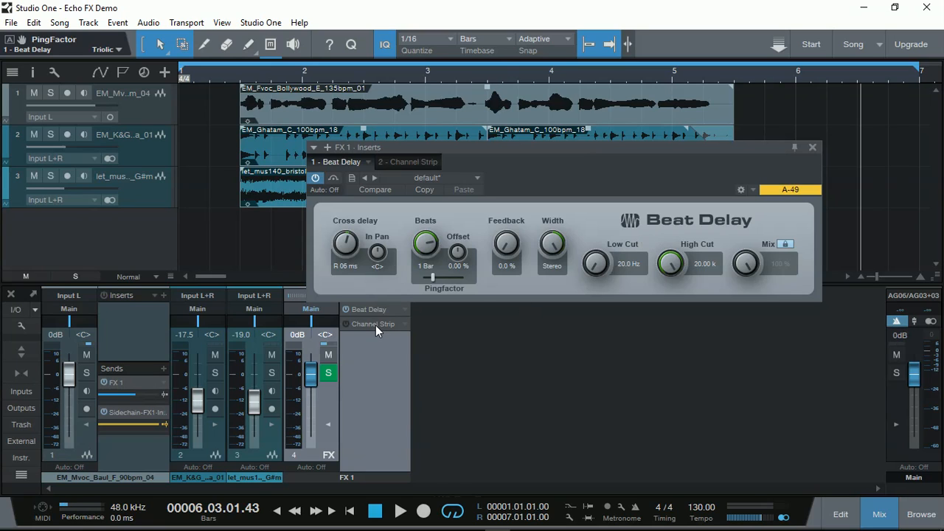
pyautogui.moveTo(507, 193)
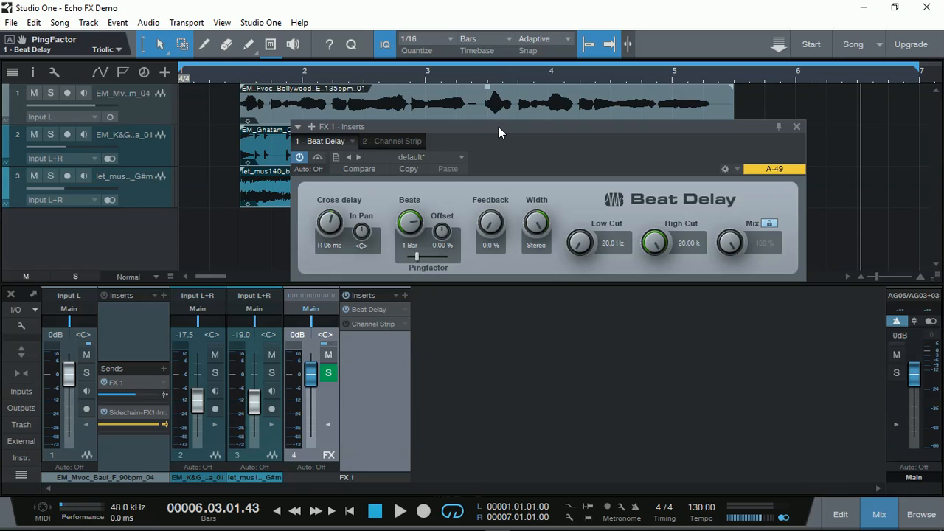
pyautogui.moveTo(466, 229)
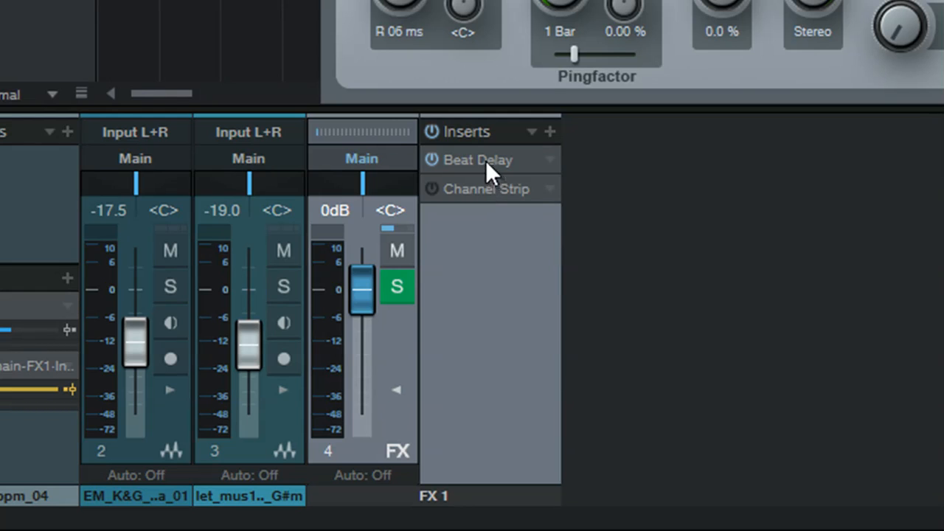
pyautogui.moveTo(490, 209)
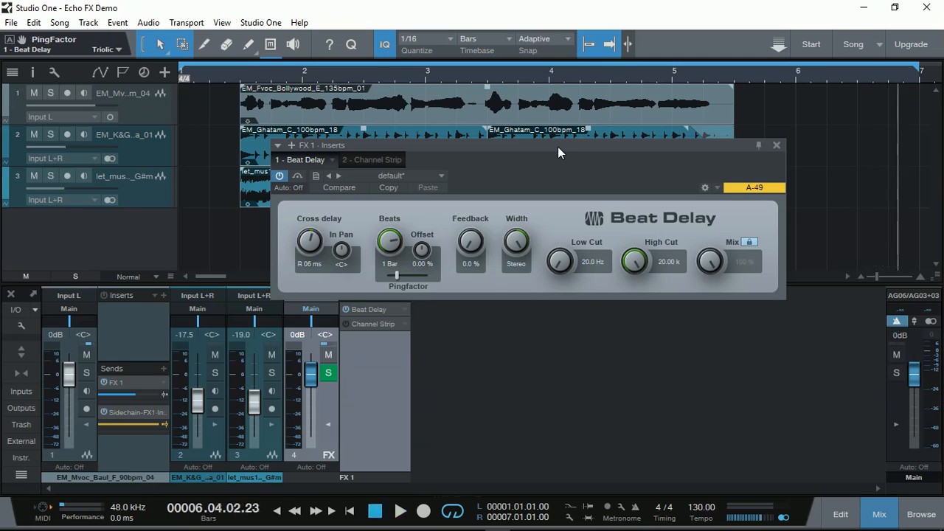
pyautogui.click(400, 510)
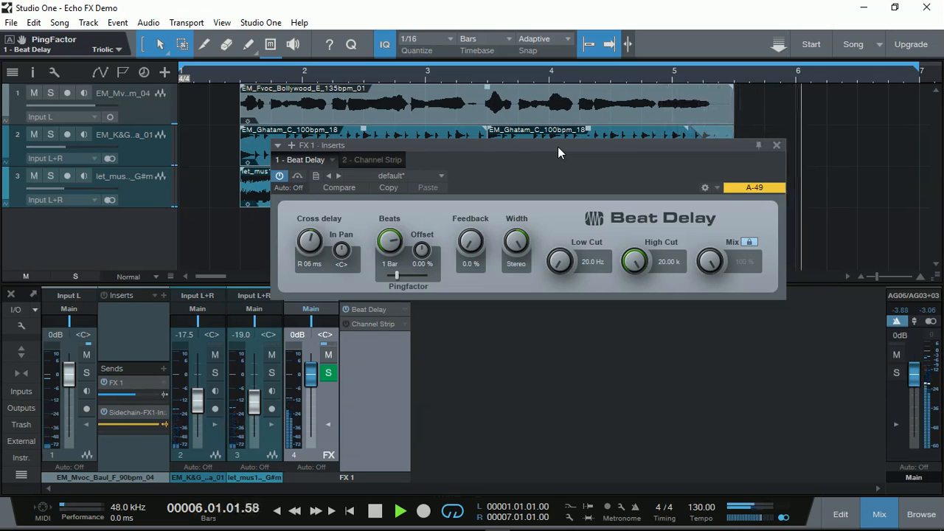
pyautogui.click(400, 511)
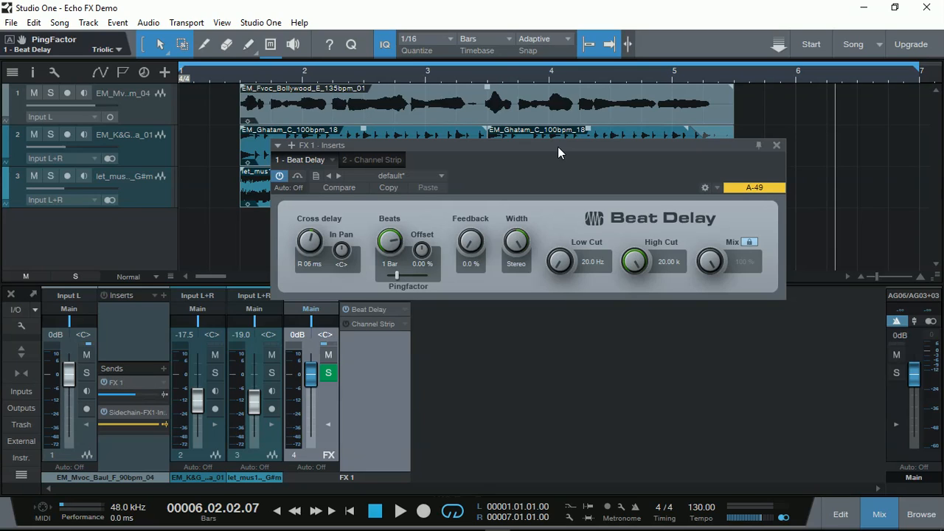
pyautogui.moveTo(652, 123)
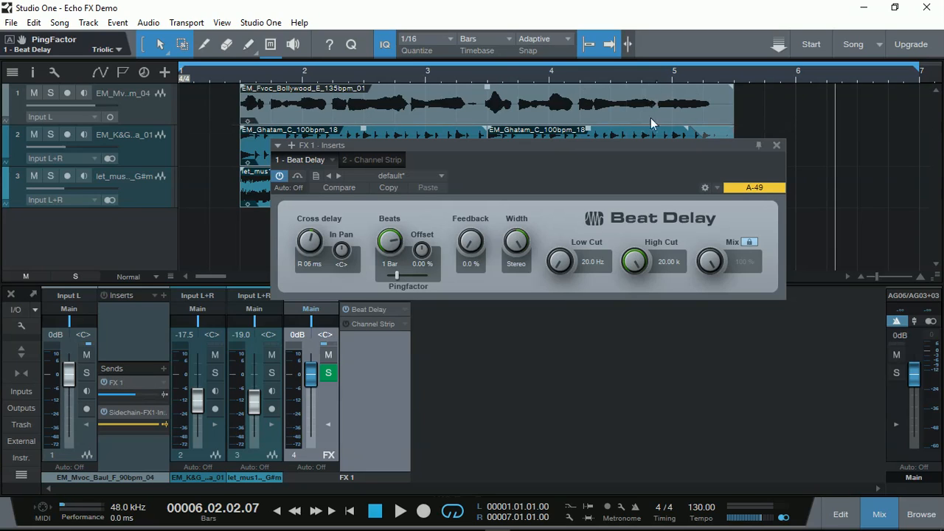
pyautogui.moveTo(667, 118)
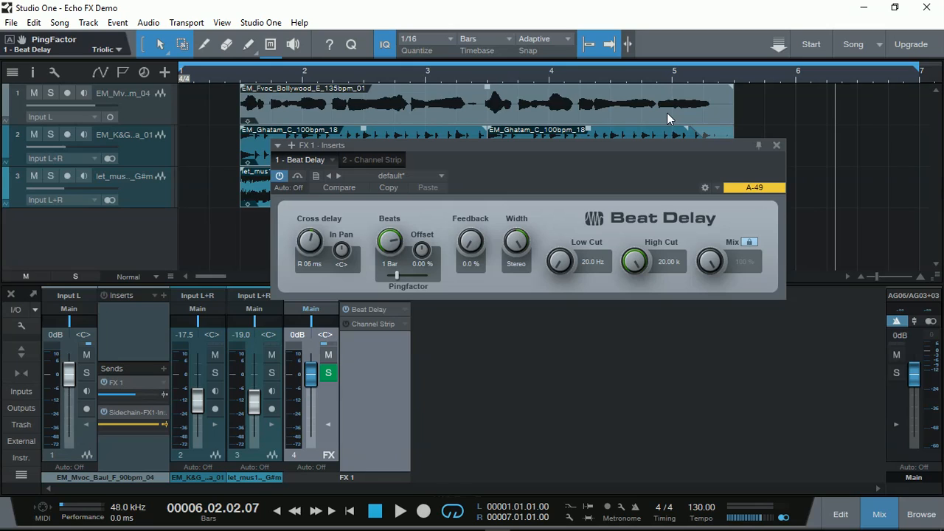
pyautogui.moveTo(639, 133)
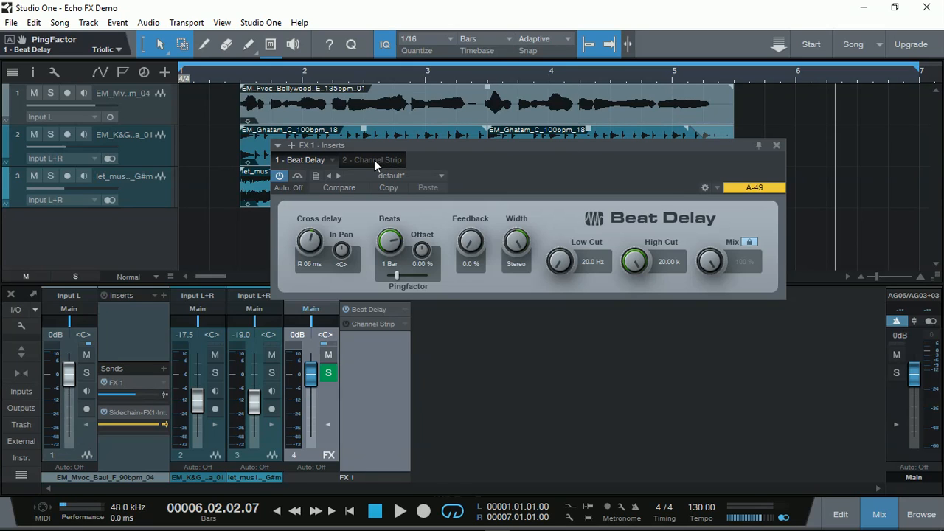
# - Switch the FX 1 inserts view to '2 - Channel Strip', showing its compressor, expander and EQ
pyautogui.click(368, 160)
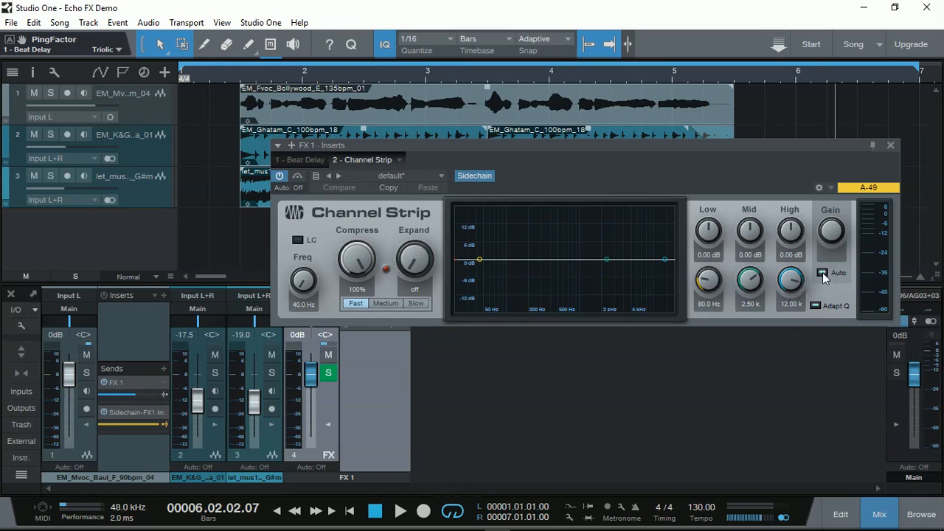
pyautogui.moveTo(824, 275)
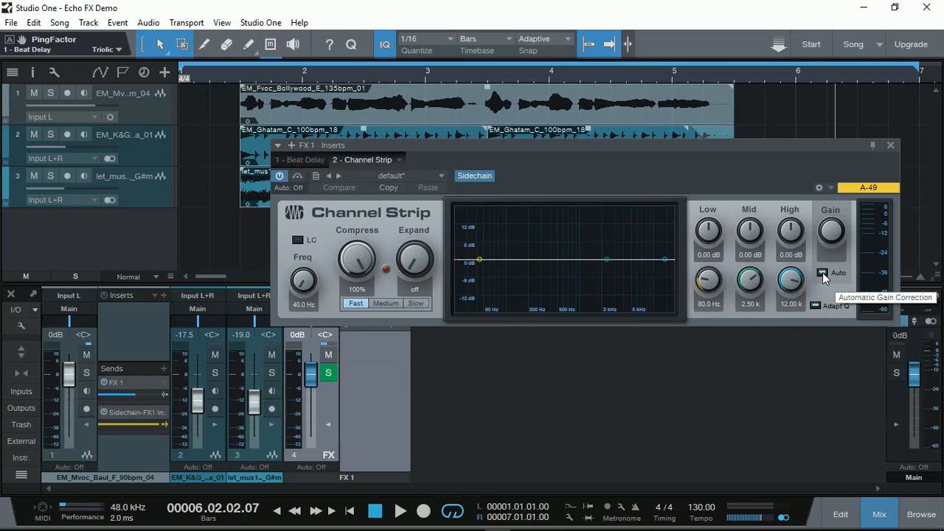
pyautogui.moveTo(599, 354)
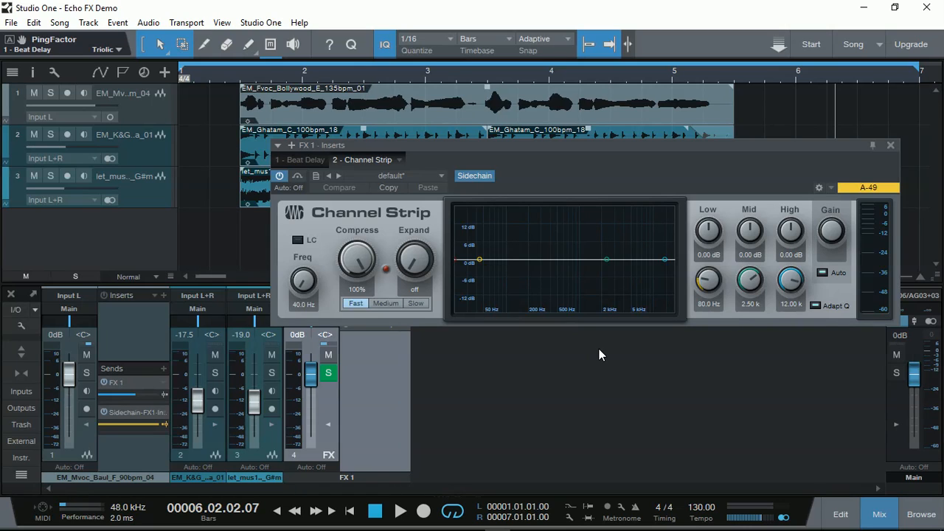
pyautogui.moveTo(561, 183)
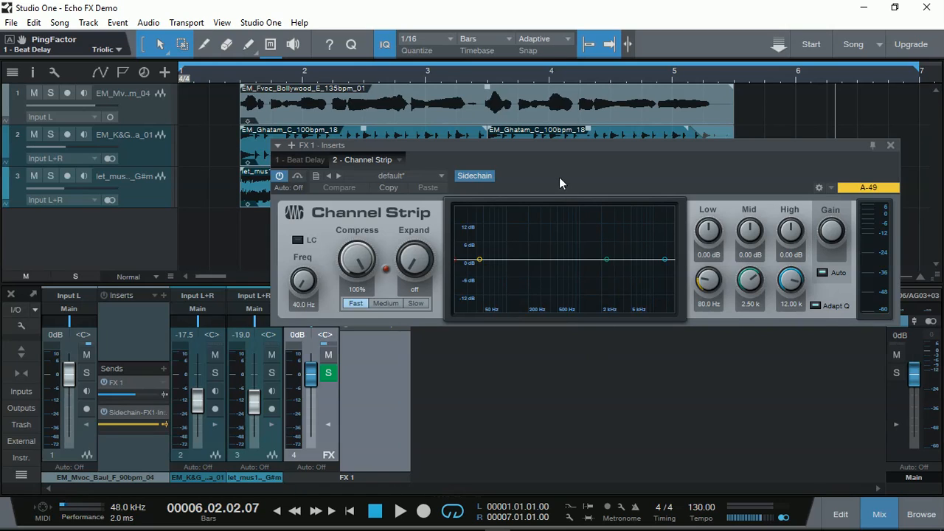
pyautogui.moveTo(475, 183)
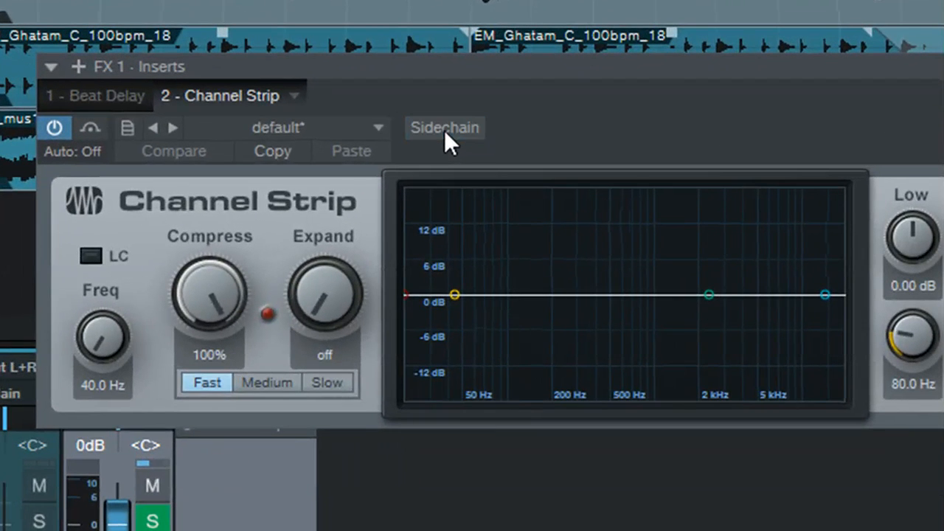
# - Enable the sidechain input on the FX 1 Channel Strip compressor
pyautogui.click(444, 127)
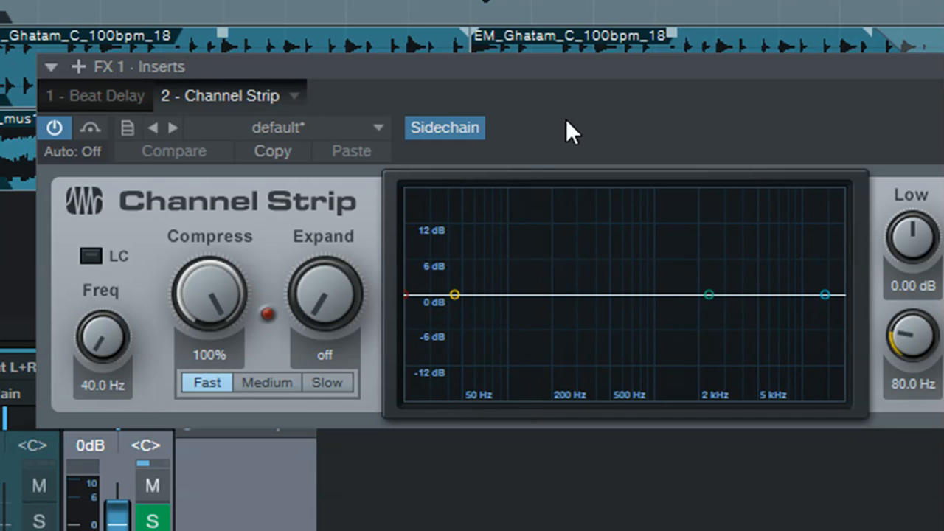
pyautogui.moveTo(214, 325)
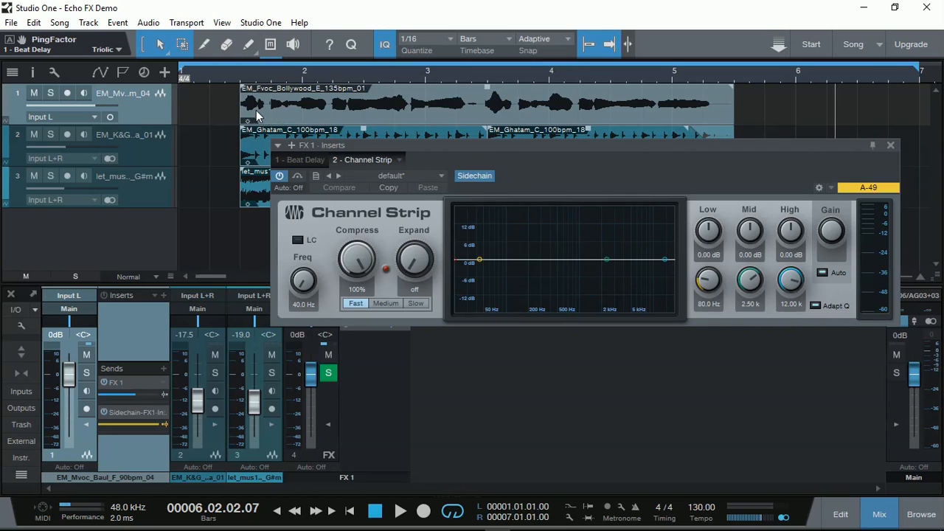
pyautogui.moveTo(528, 115)
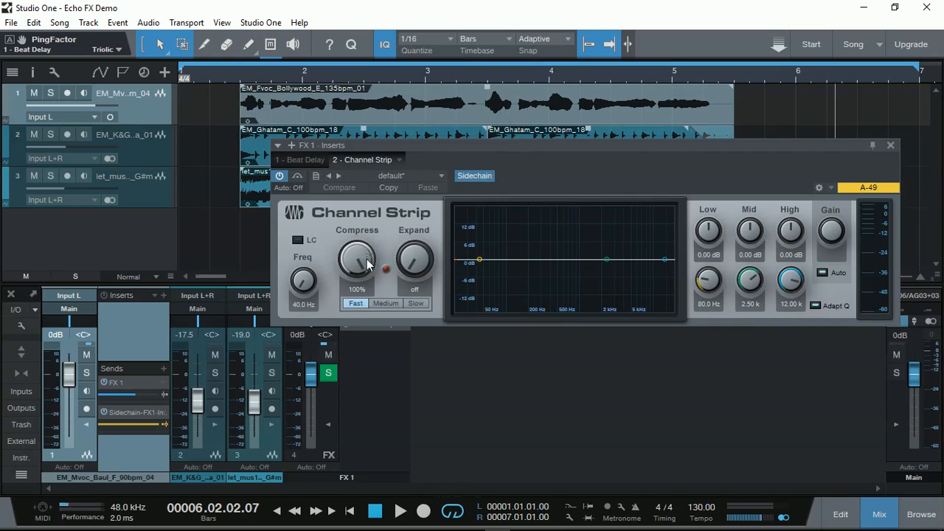
pyautogui.moveTo(368, 265)
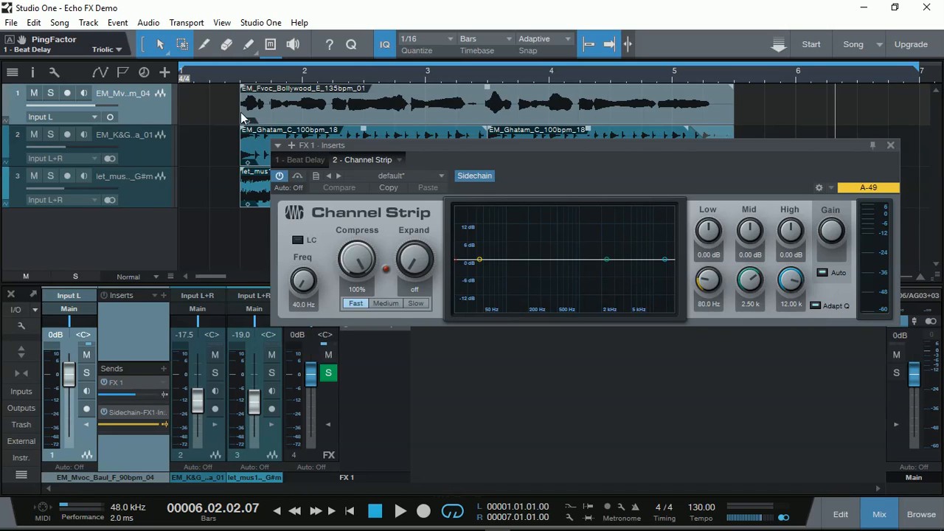
pyautogui.moveTo(513, 115)
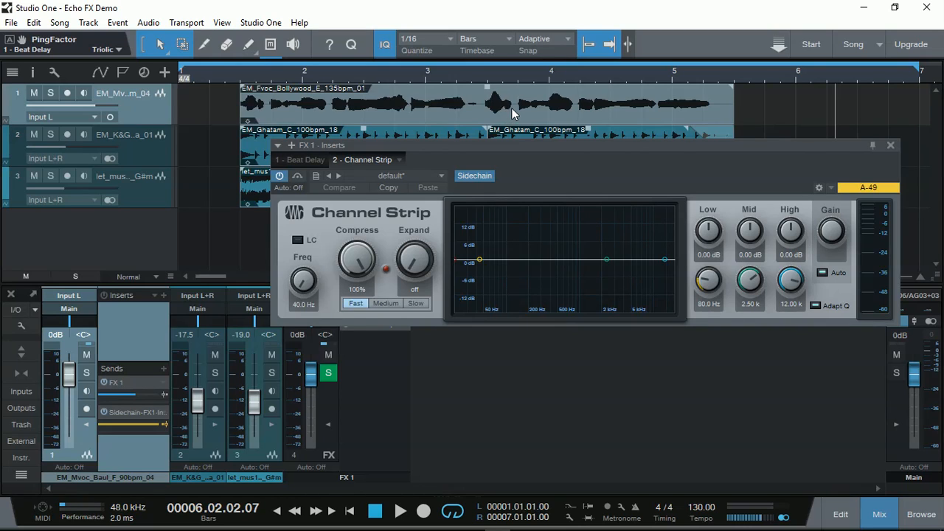
pyautogui.moveTo(624, 110)
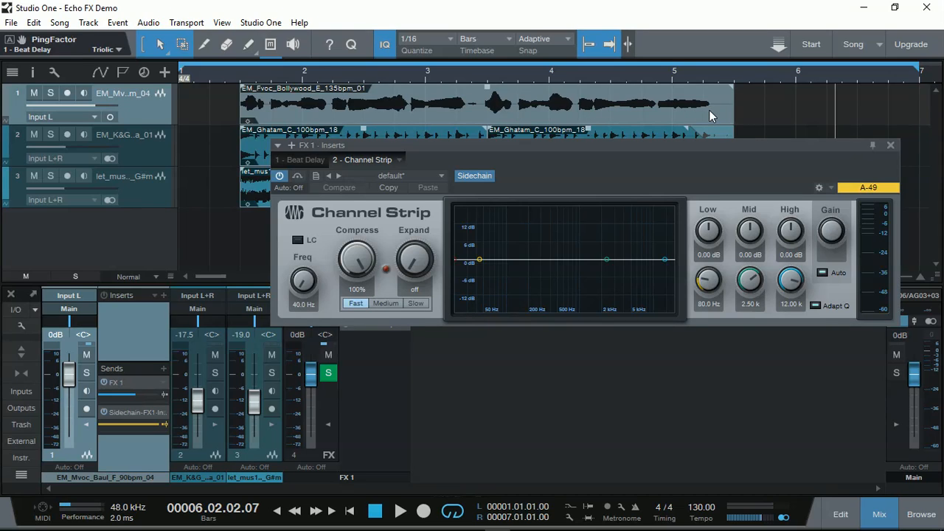
pyautogui.moveTo(378, 240)
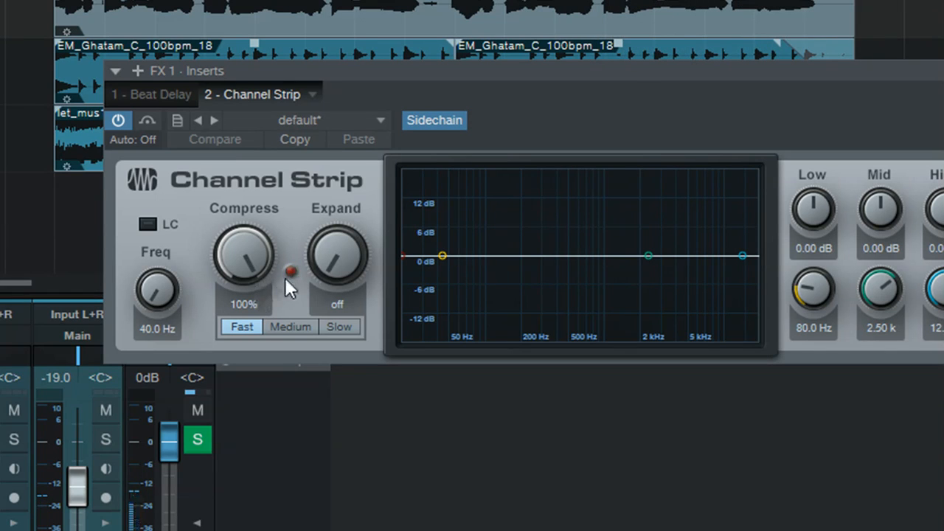
# - Bypass the FX 1 Channel Strip to hear the echo without ducking
pyautogui.click(148, 121)
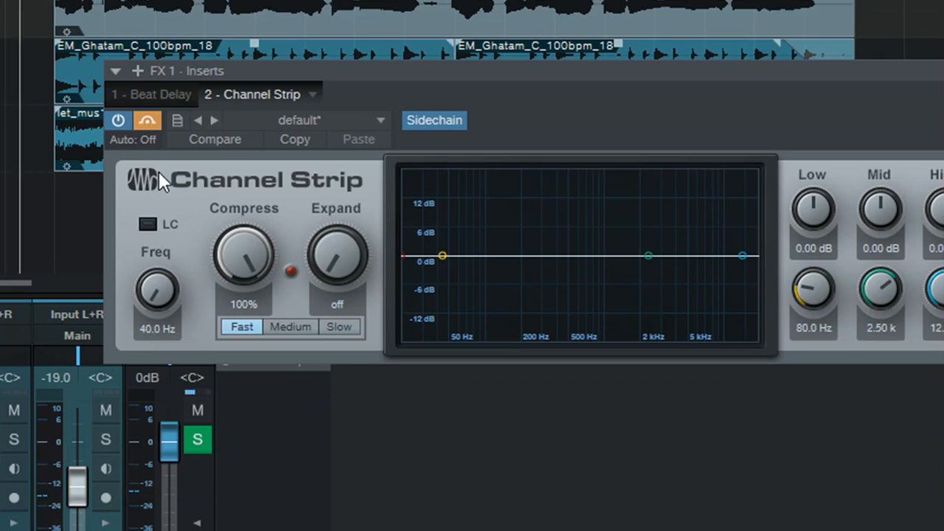
pyautogui.moveTo(227, 224)
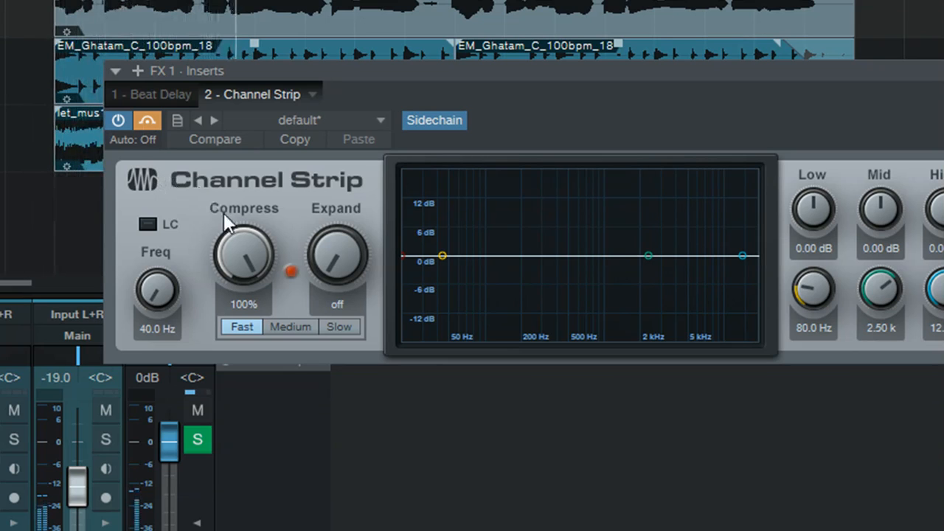
pyautogui.moveTo(289, 283)
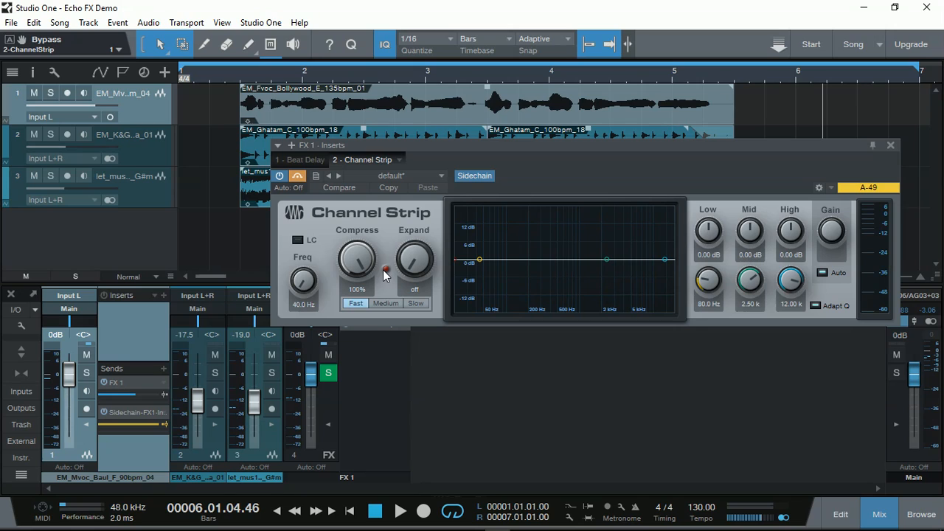
pyautogui.moveTo(347, 283)
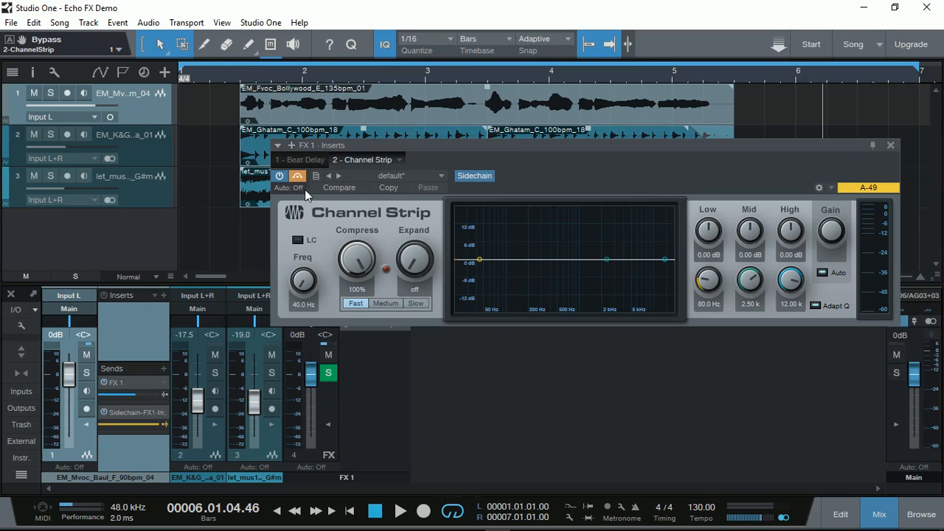
pyautogui.moveTo(298, 176)
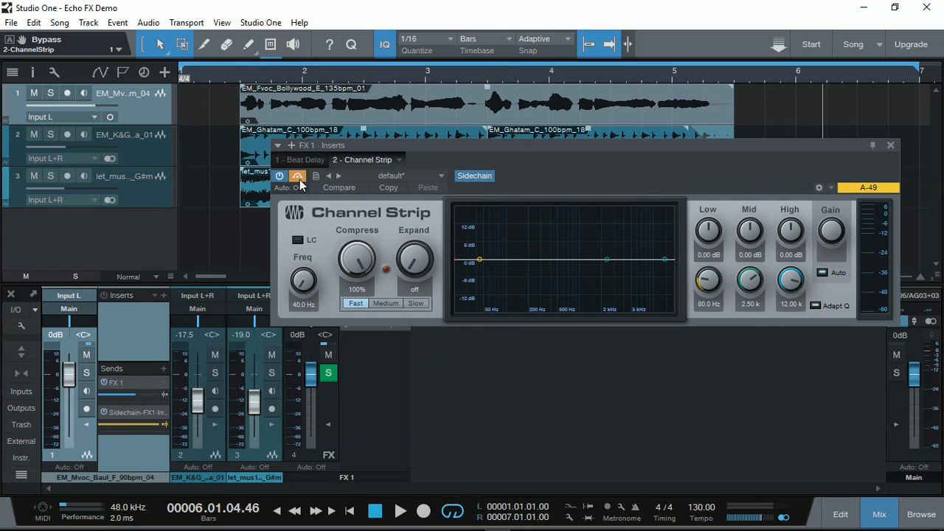
# - Take the Channel Strip out of bypass so it ducks the echo again while the song plays
pyautogui.click(298, 175)
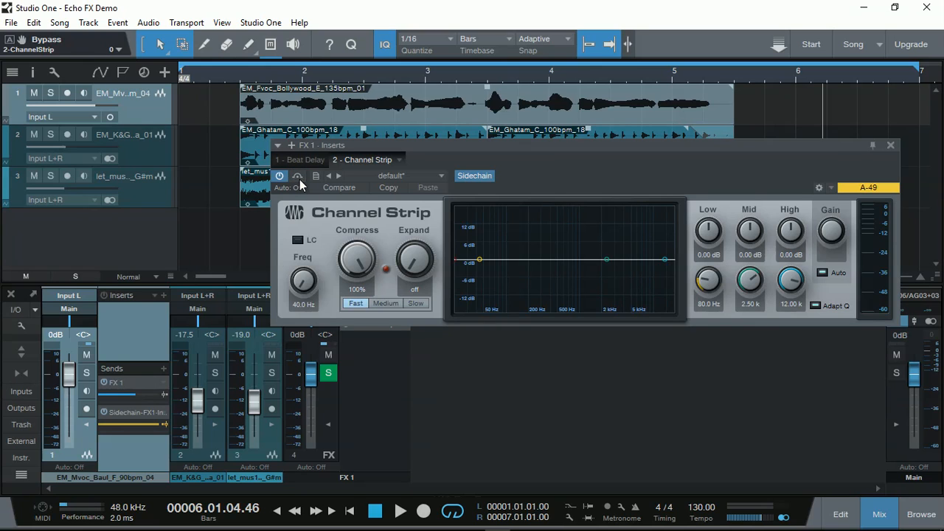
pyautogui.click(400, 510)
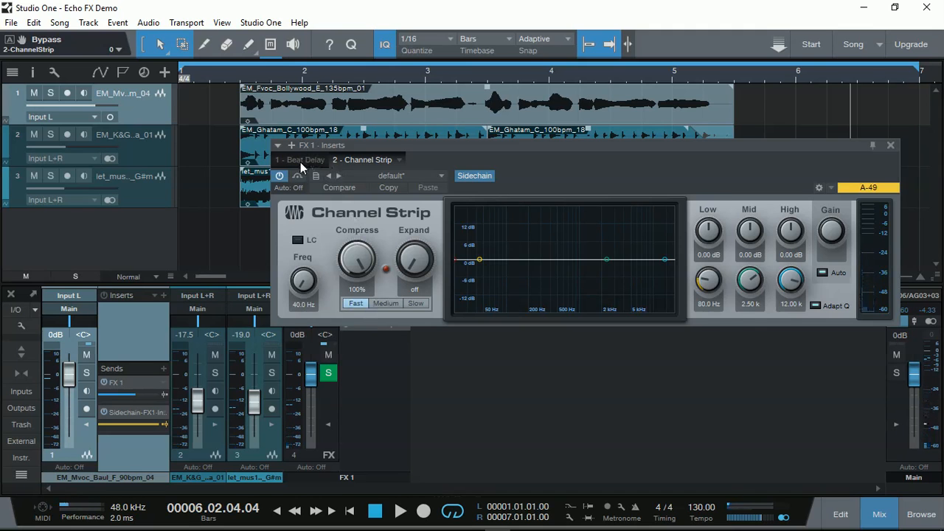
# - Show the '1 - Beat Delay' editor again on the FX 1 bus
pyautogui.click(299, 159)
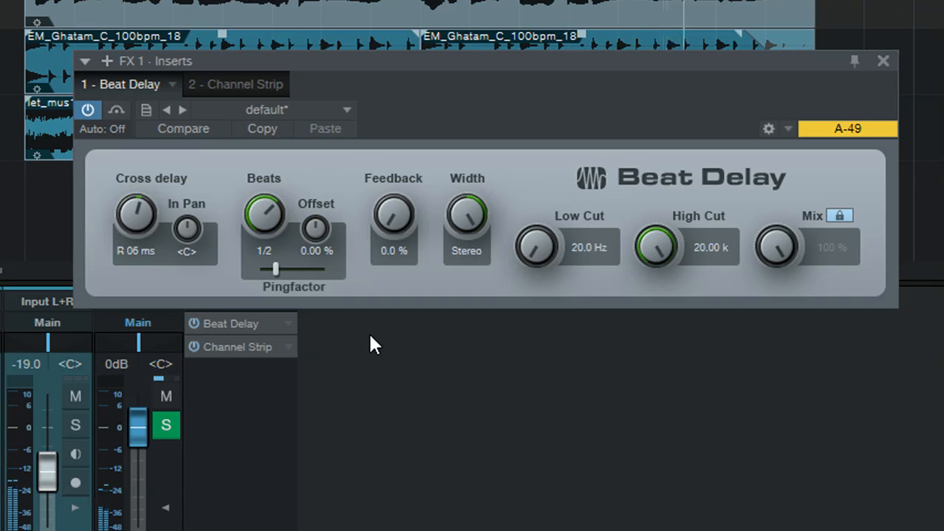
pyautogui.moveTo(310, 301)
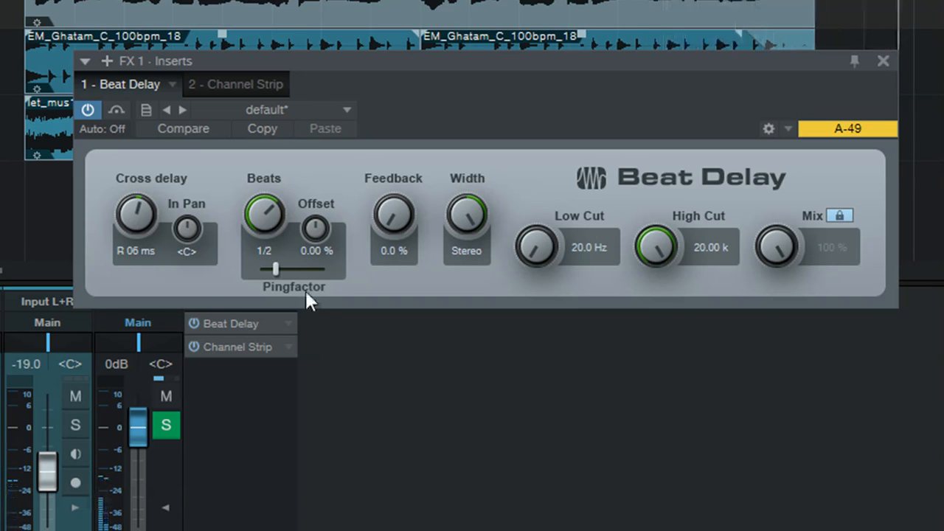
pyautogui.moveTo(293, 273)
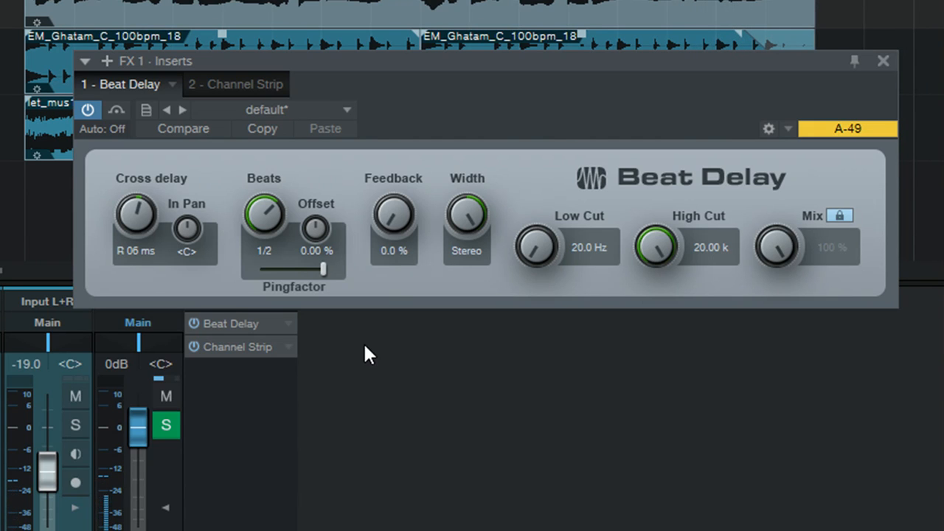
# - Raise the Beat Delay feedback to 5.5% with half-beat timing, then return to the Channel Strip
pyautogui.moveTo(392, 218); pyautogui.dragTo(393, 209)
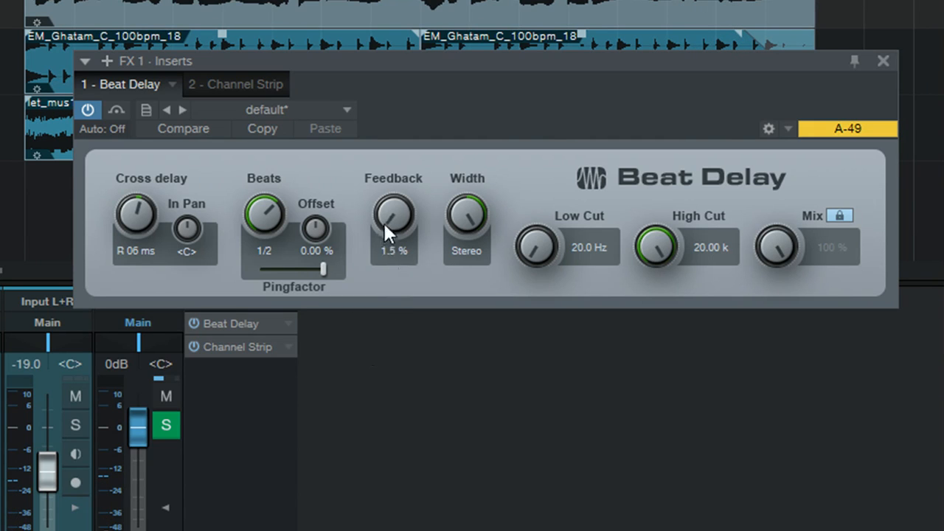
pyautogui.moveTo(392, 214); pyautogui.dragTo(392, 199)
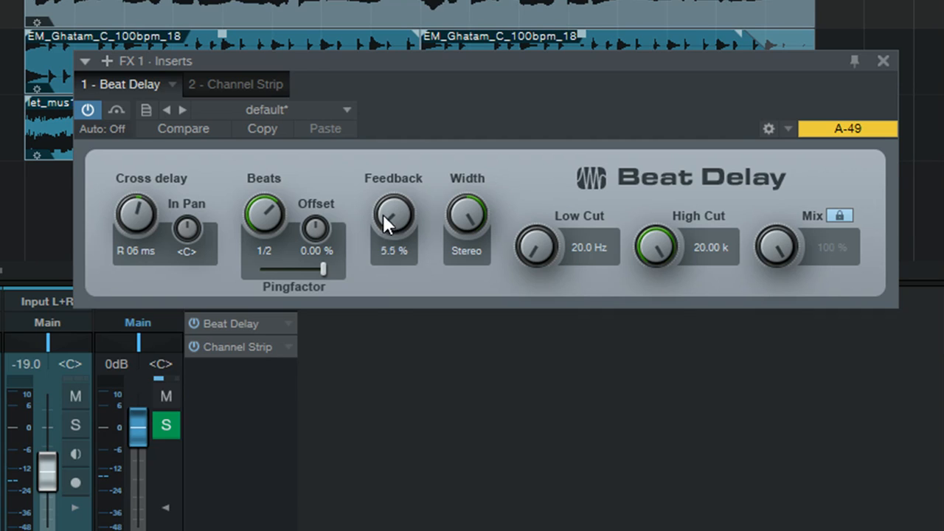
pyautogui.moveTo(390, 318)
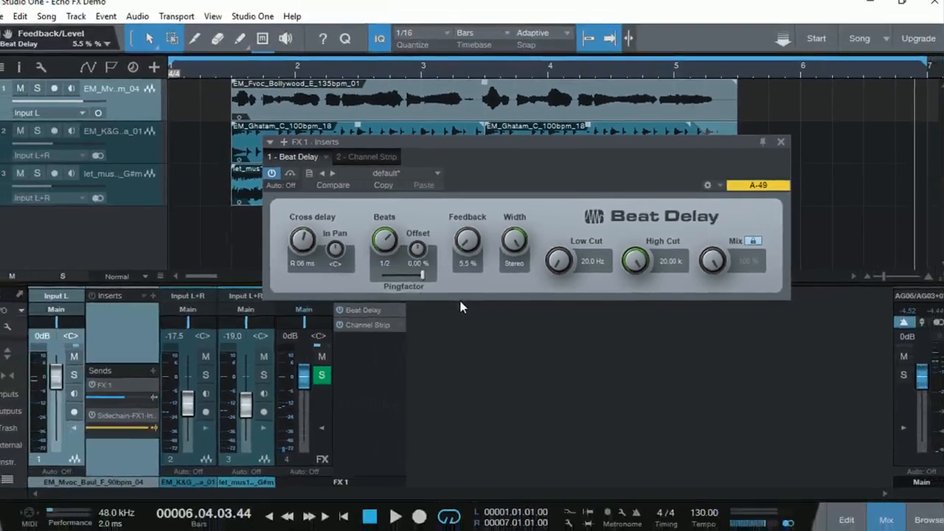
pyautogui.click(366, 156)
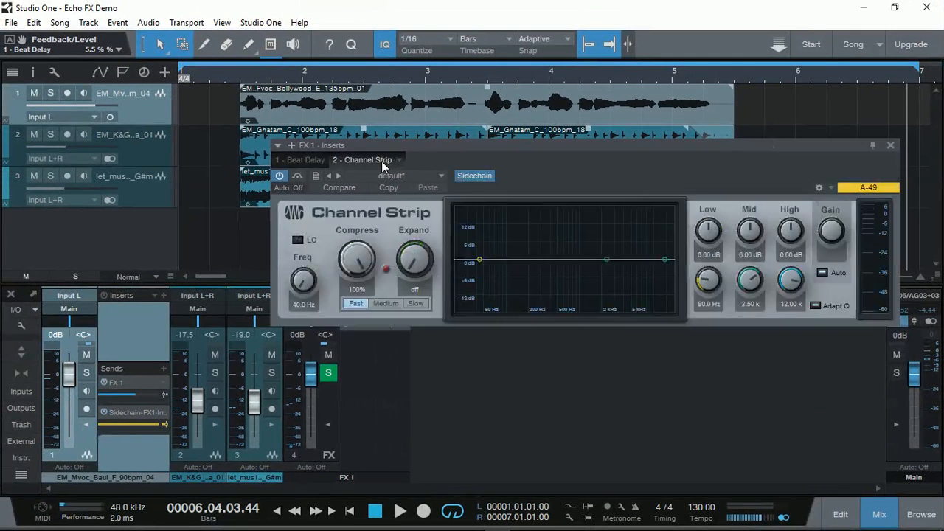